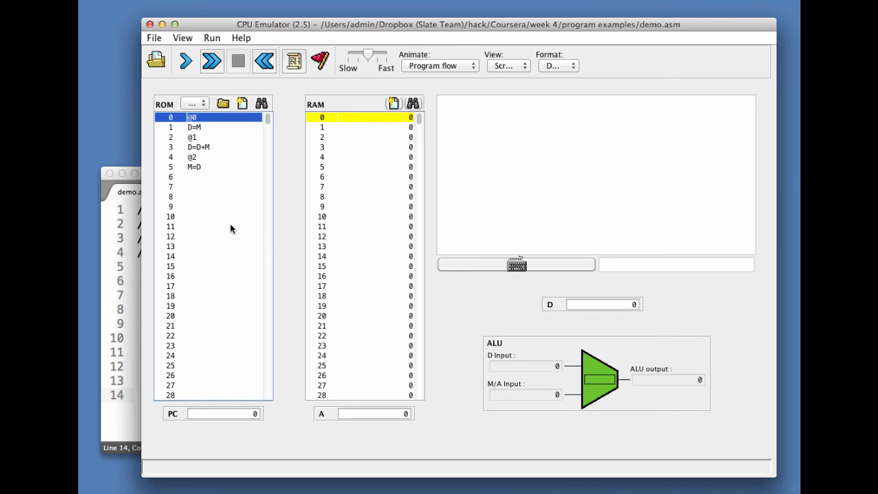
{"action": "mouse_move", "coordinate": [204, 104]}
{"action": "type", "text": "5"}
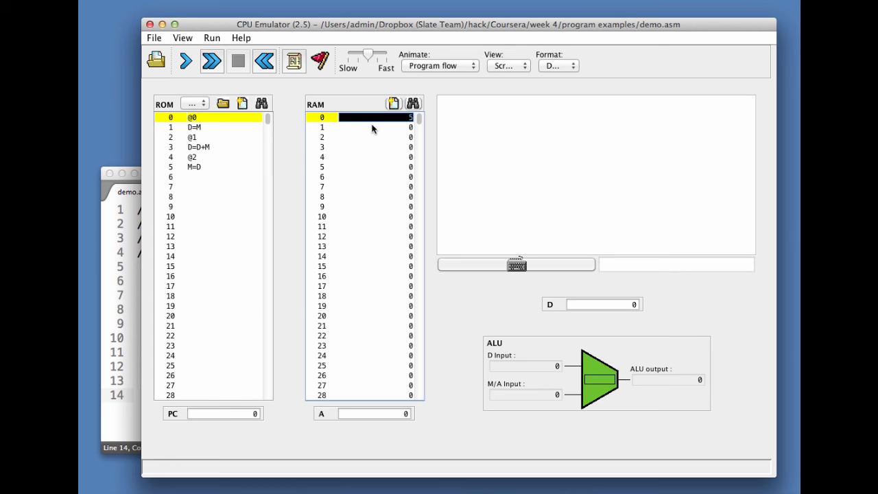
- Select RAM address 0 to begin entering the inputs 5 and 7
{"action": "left_click", "coordinate": [185, 61]}
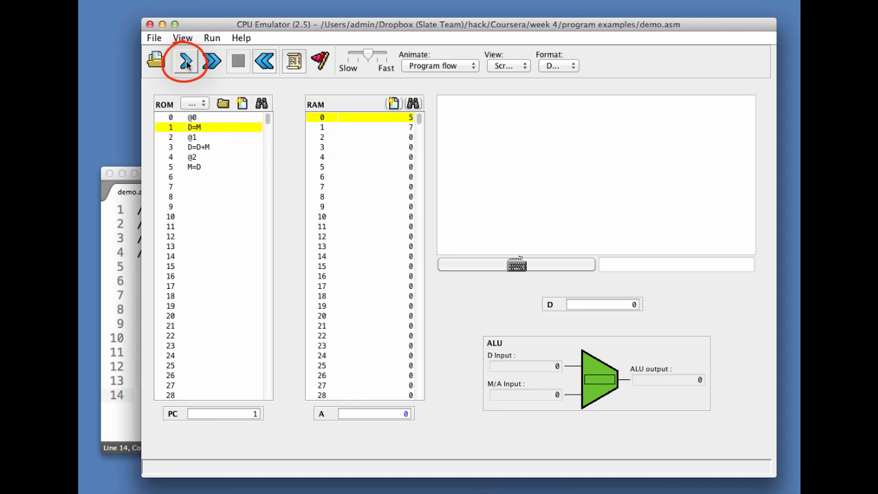